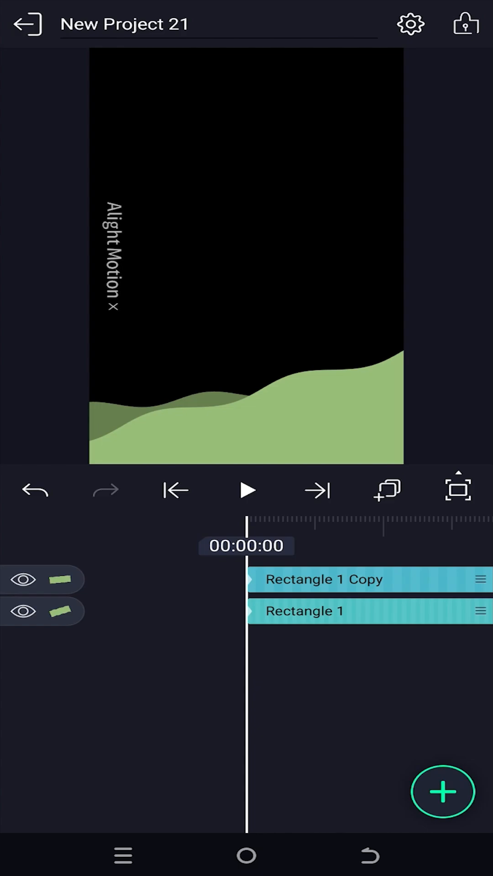
# Select the Rectangle 1 Copy wave layer in the timeline to edit it.
pyautogui.click(324, 580)
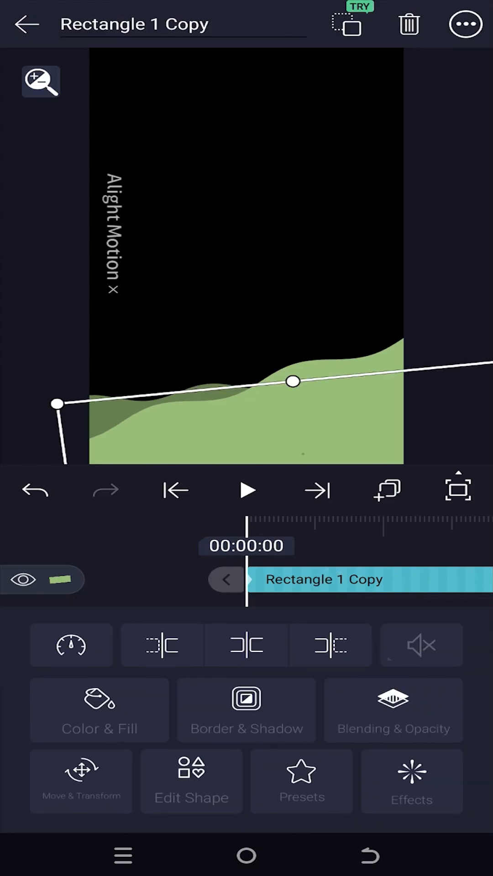
# In Color & Fill, mix a tan fill of R 224, G 176, B 119 (#E0B077).
pyautogui.click(100, 710)
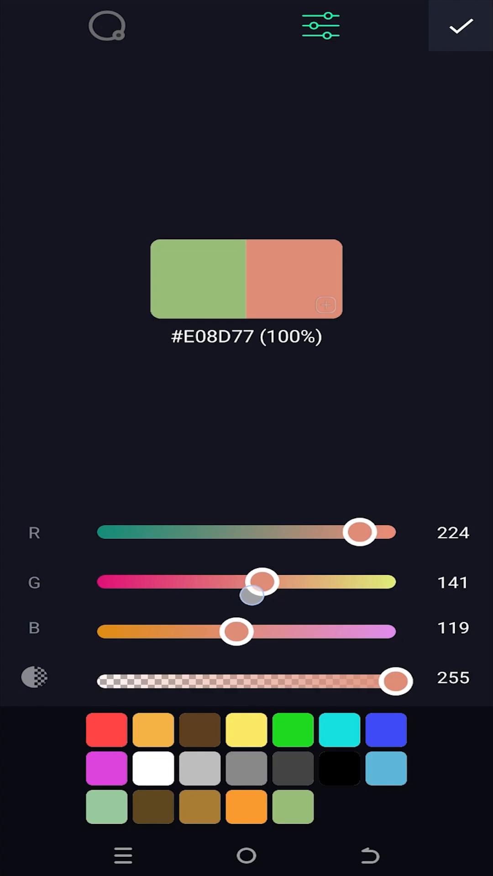
pyautogui.moveTo(263, 582); pyautogui.dragTo(304, 582)
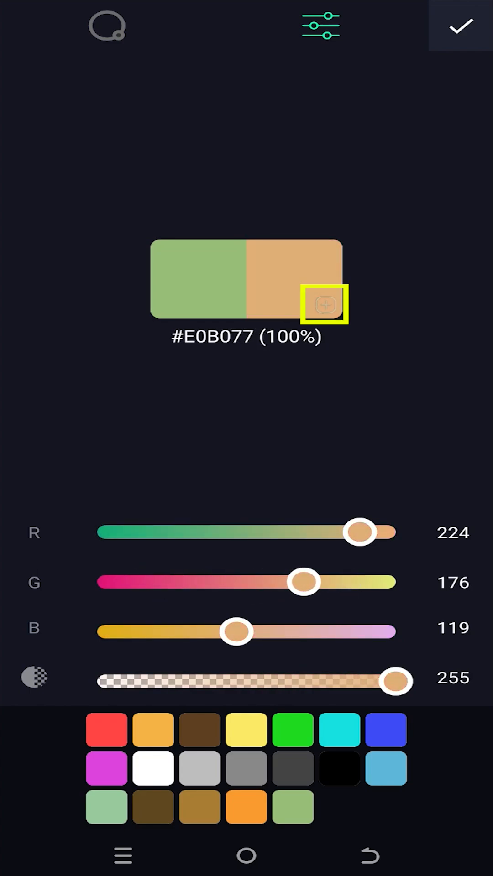
# Add the tan #E0B077 colour as a new palette swatch and select it.
pyautogui.click(325, 305)
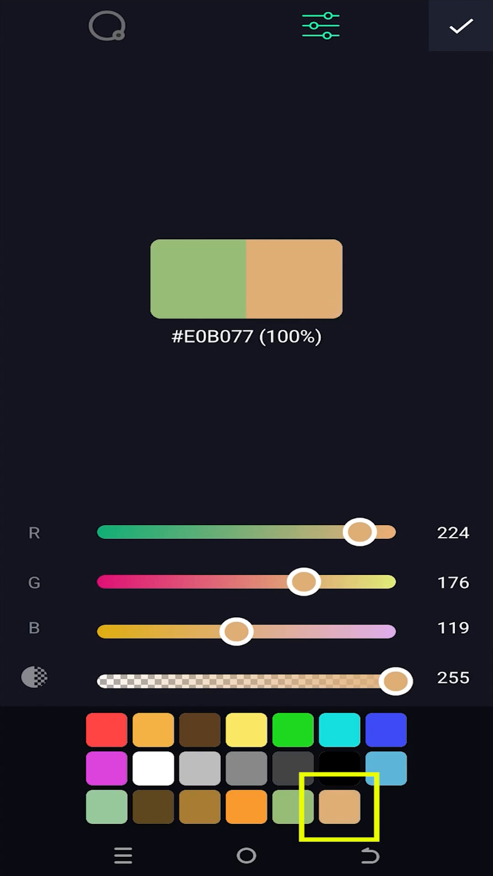
pyautogui.click(338, 806)
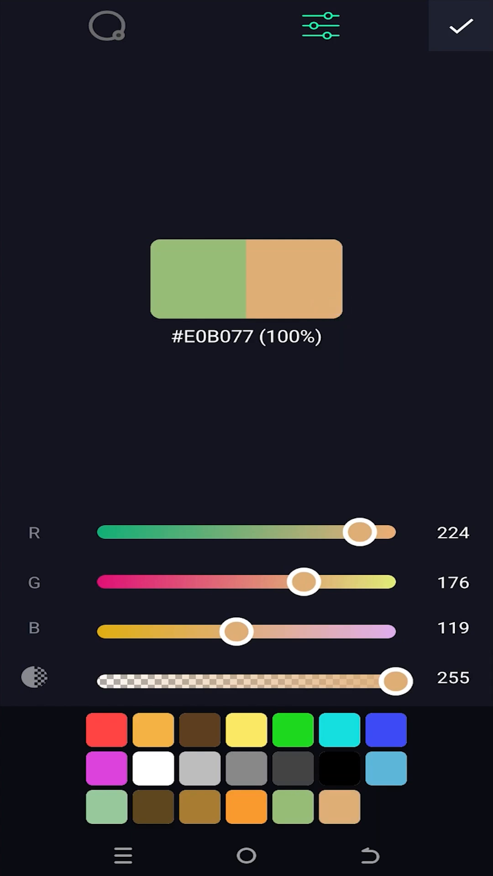